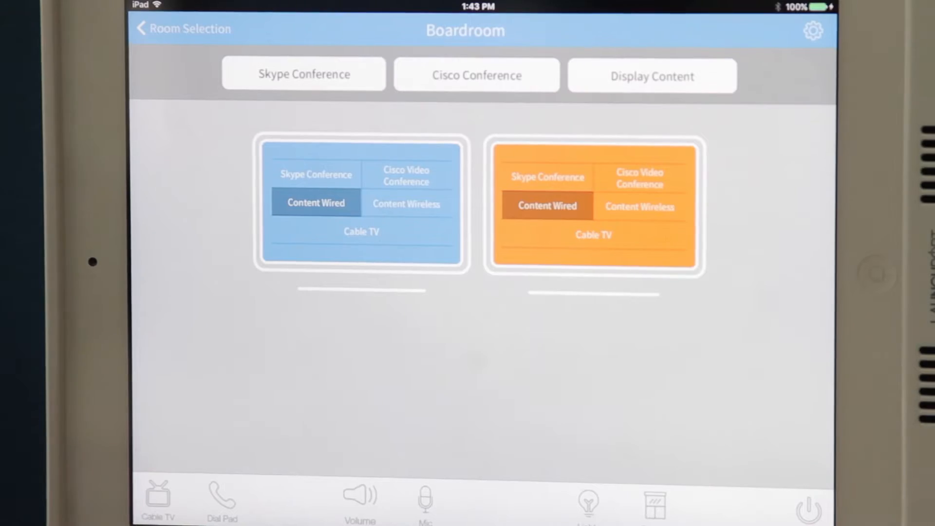
# Share the laptop's Netrix website to the boardroom display via AirMedia wireless content
pyautogui.click(222, 499)
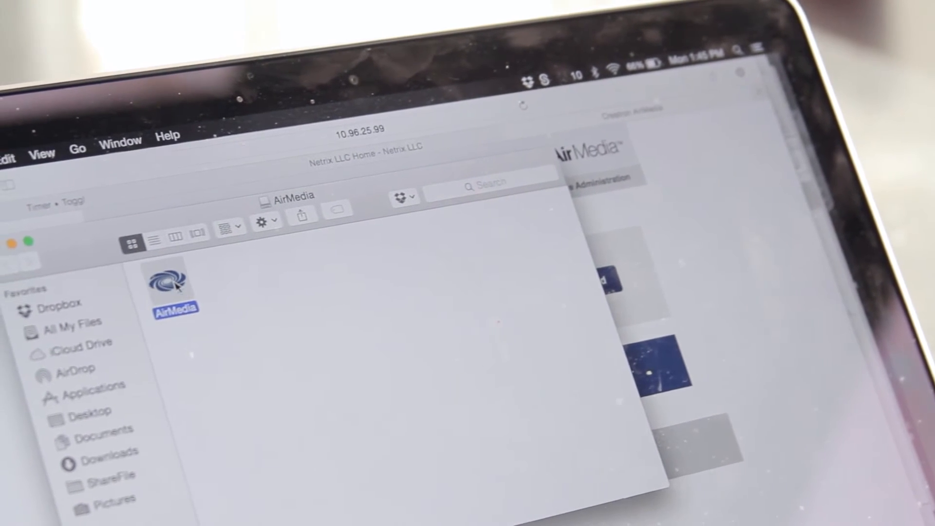
pyautogui.doubleClick(166, 281)
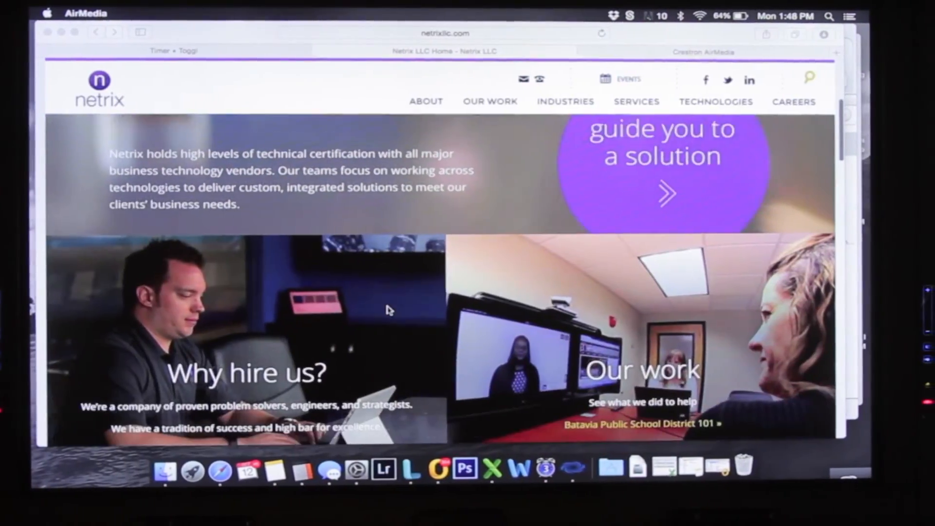
pyautogui.scroll(-3)
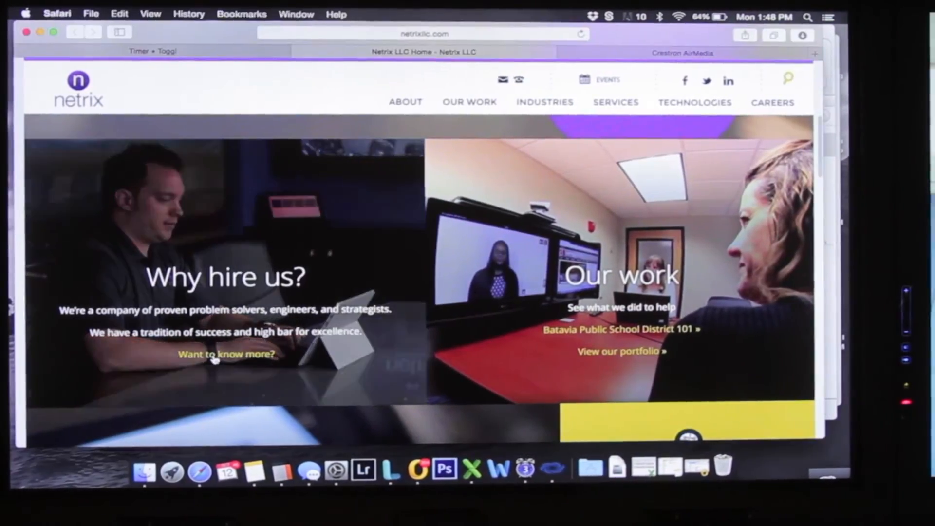